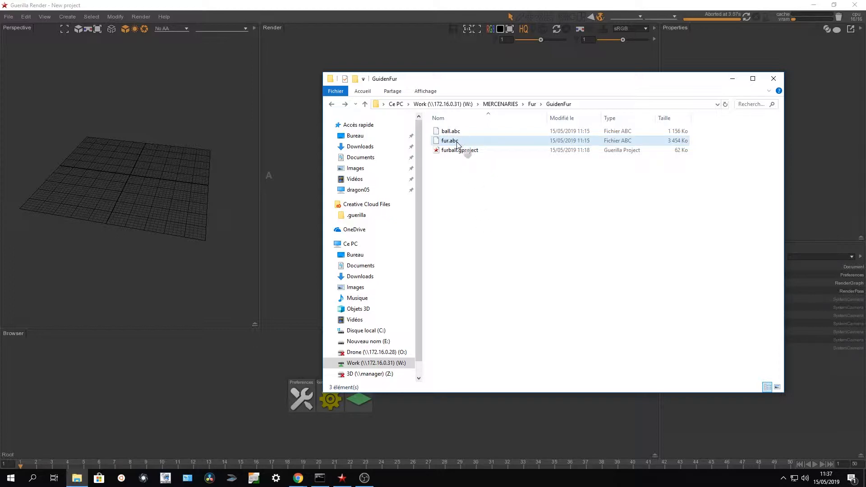
Reference ball.abc into the project as a node named 'ball'.
{"action": "double_click", "coordinate": [449, 140]}
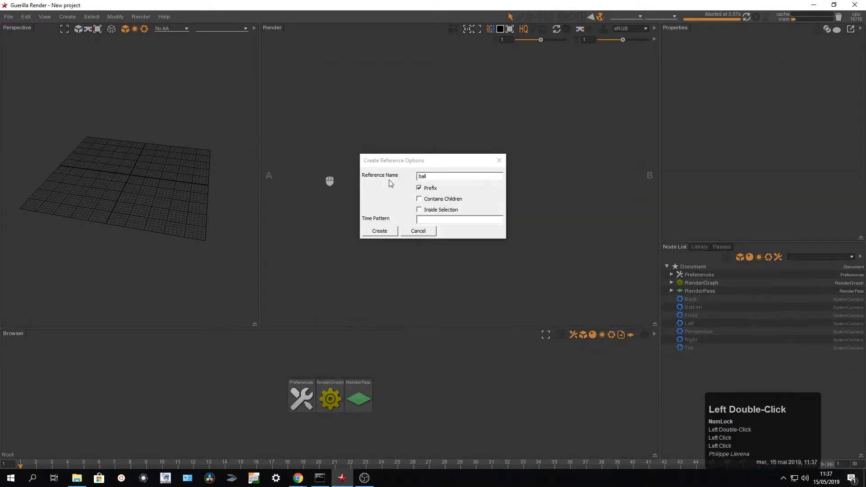
{"action": "left_click", "coordinate": [379, 231]}
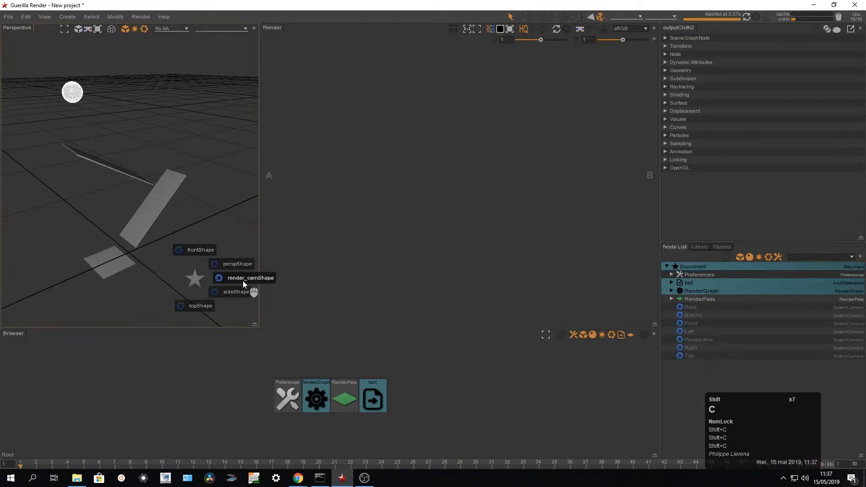
Look through render_camShape and expand ball > tchernoball_grp > render_cam in the Node List.
{"action": "left_click", "coordinate": [251, 278]}
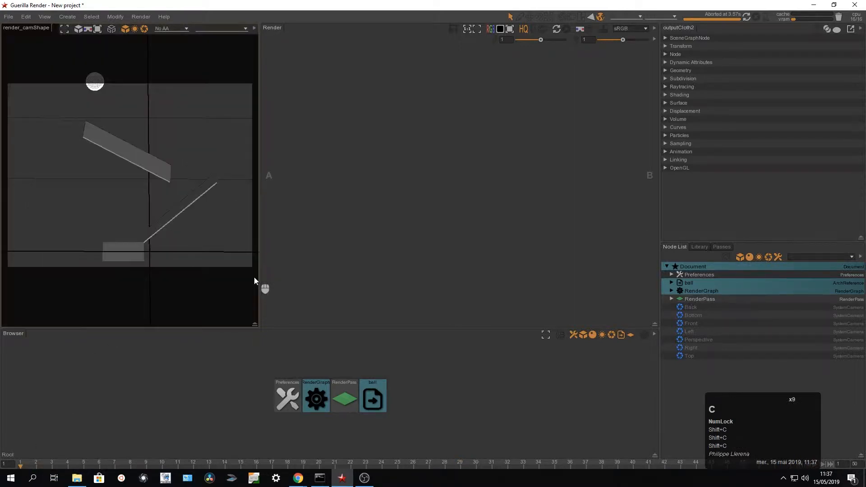
{"action": "left_click", "coordinate": [672, 282]}
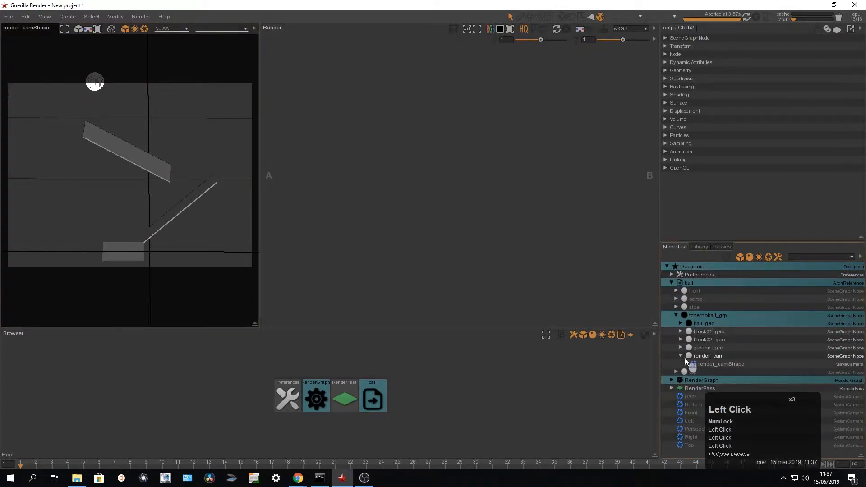
{"action": "left_click", "coordinate": [722, 363]}
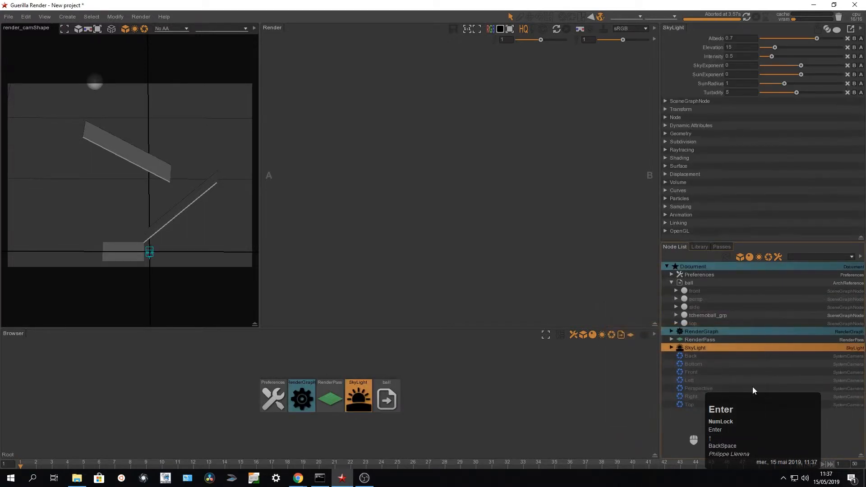
Start a preview render of the SkyLight-lit scene.
{"action": "left_click", "coordinate": [756, 16]}
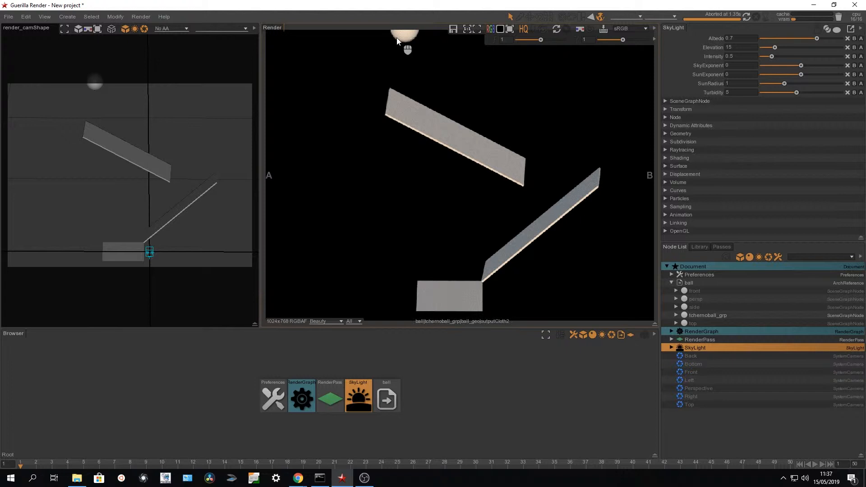
{"action": "mouse_move", "coordinate": [256, 424]}
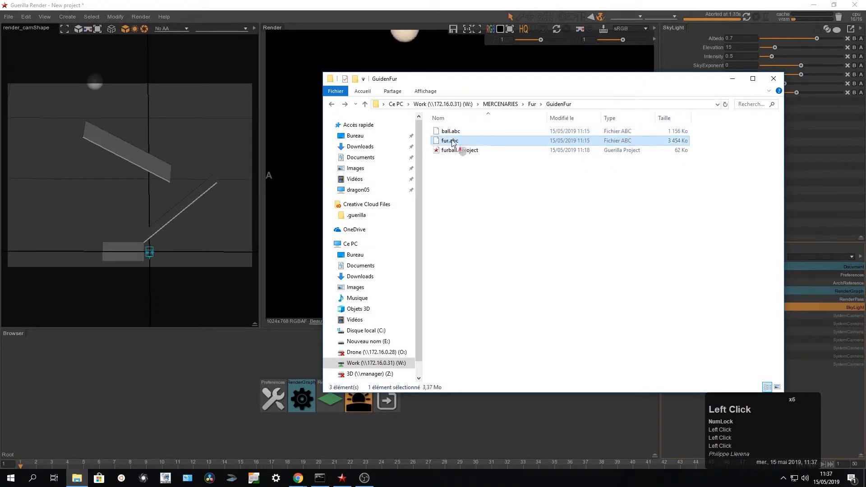
{"action": "mouse_move", "coordinate": [440, 143]}
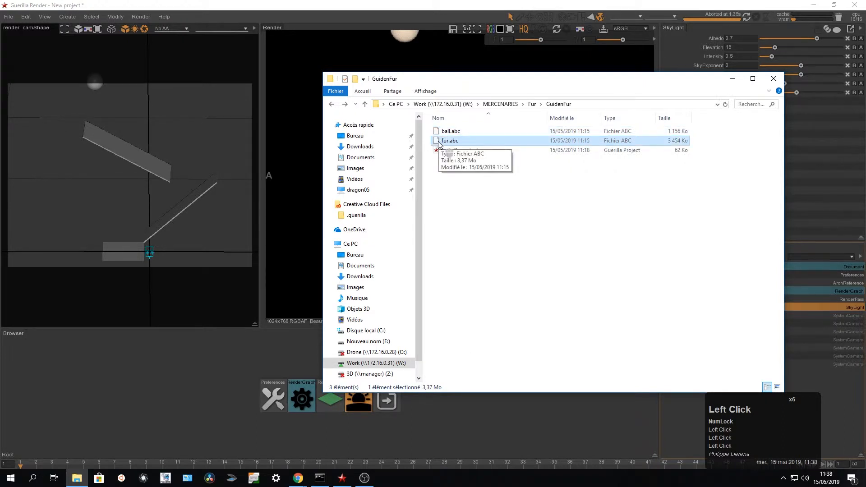
Reference fur.abc as a node named 'fur' and select the RenderGraph.
{"action": "double_click", "coordinate": [447, 141]}
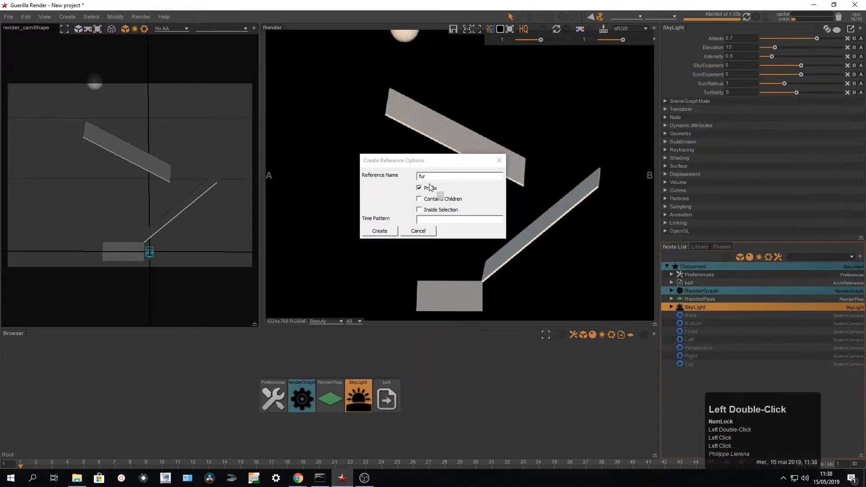
{"action": "left_click", "coordinate": [380, 231]}
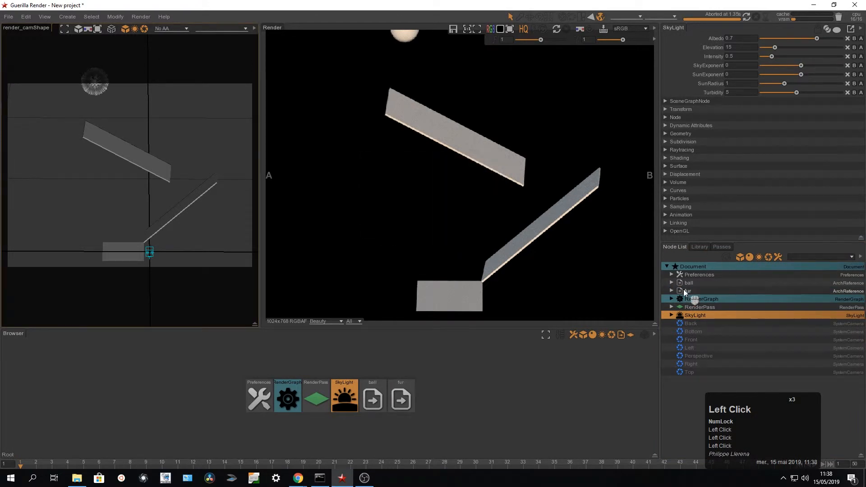
{"action": "left_click", "coordinate": [672, 291]}
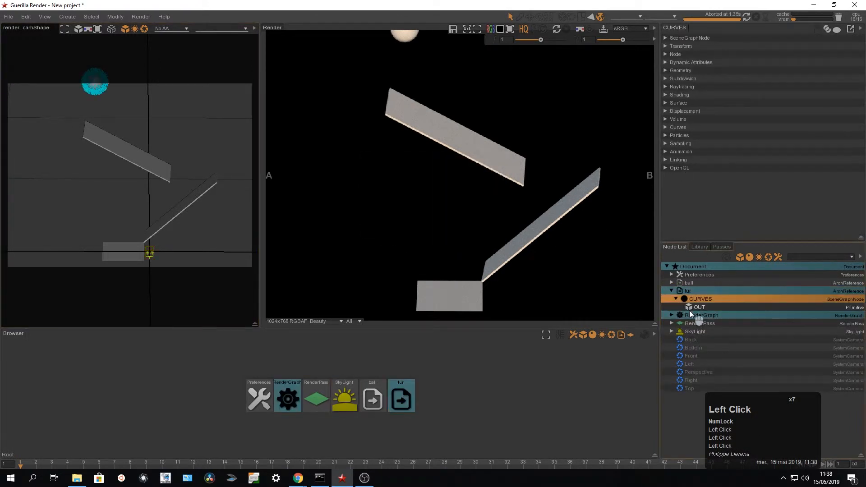
{"action": "left_click", "coordinate": [287, 398]}
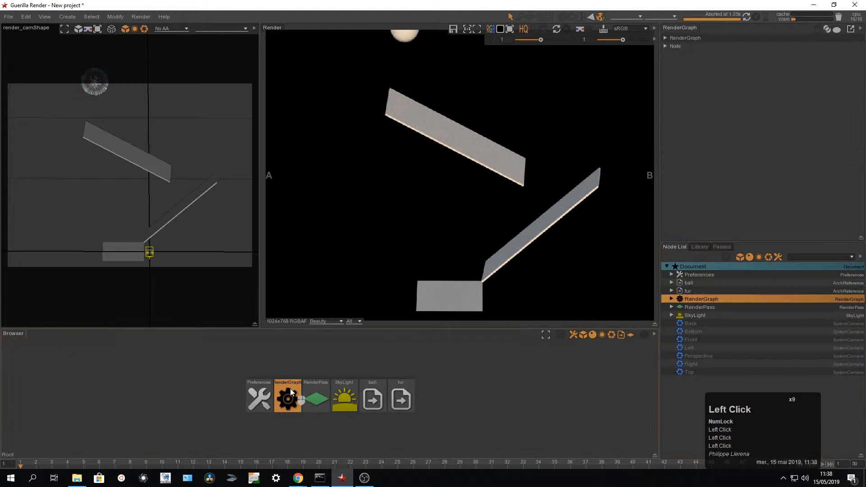
Add a Hair node fed by outputCloth2 and the fur OUT curves, merged into the render chain.
{"action": "double_click", "coordinate": [287, 399]}
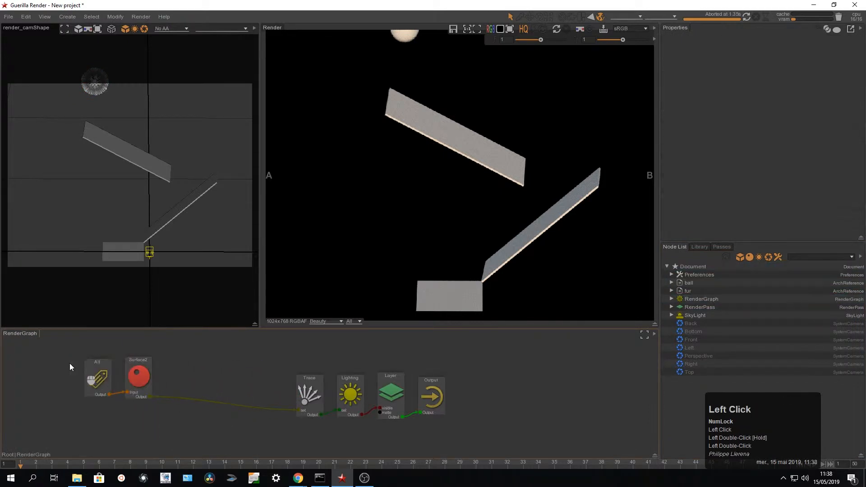
{"action": "key", "text": "space"}
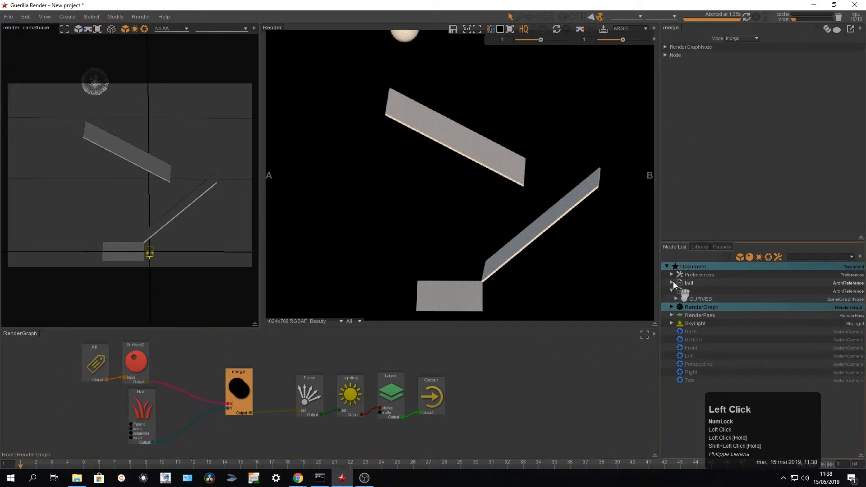
{"action": "left_click", "coordinate": [672, 282]}
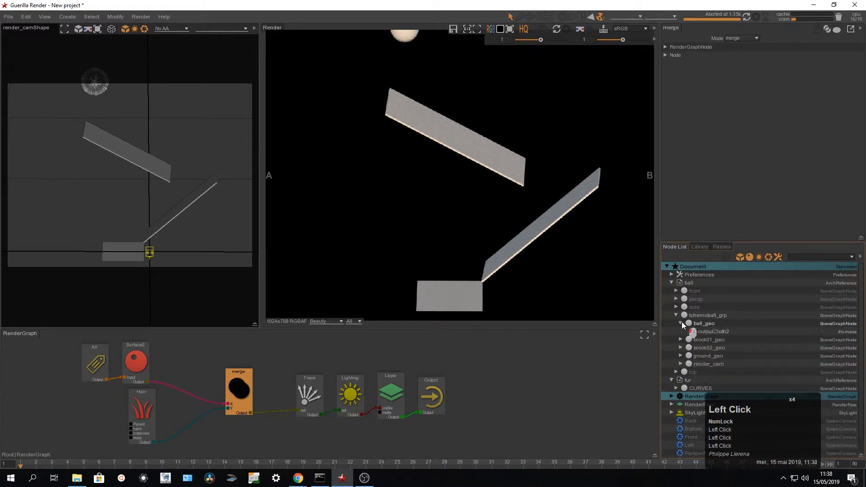
{"action": "left_click", "coordinate": [713, 331]}
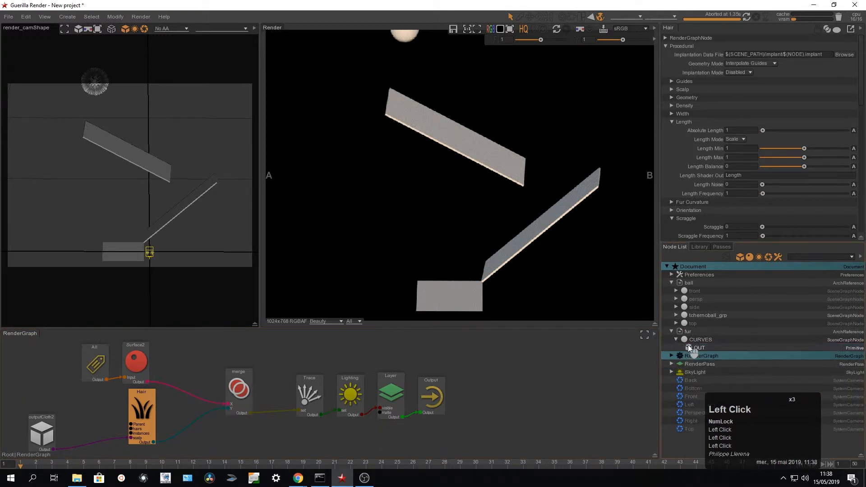
{"action": "left_click", "coordinate": [699, 348]}
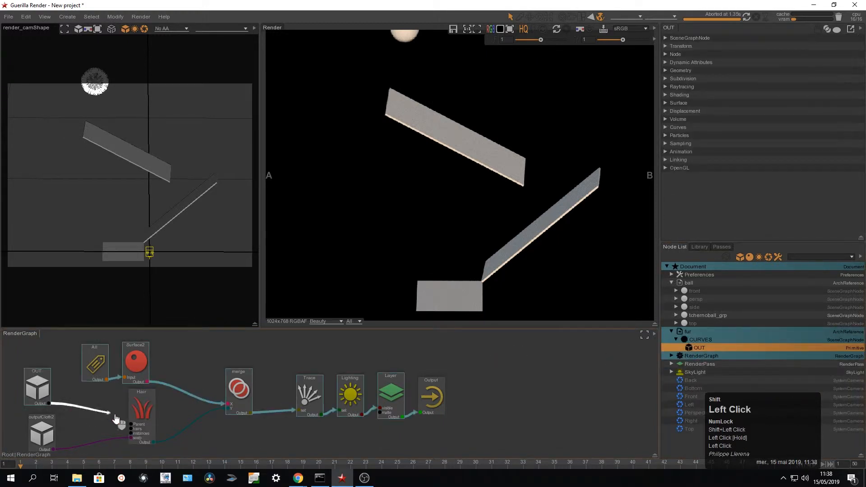
{"action": "left_click", "coordinate": [142, 408]}
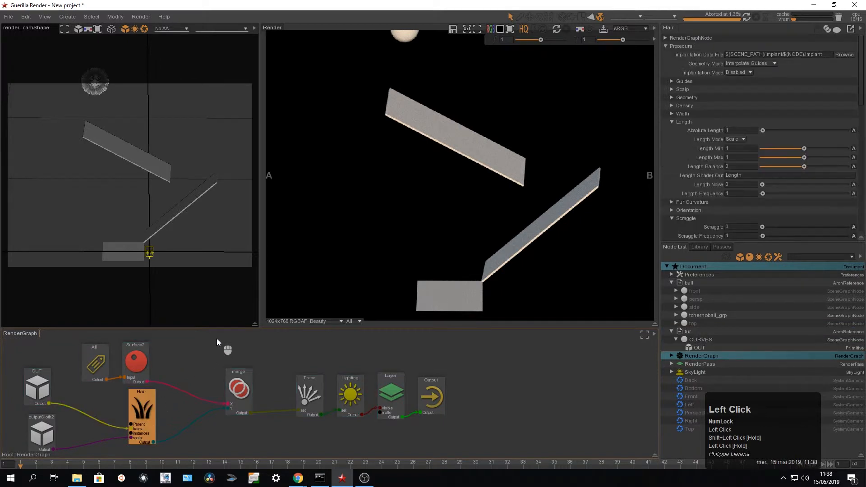
{"action": "mouse_move", "coordinate": [185, 375]}
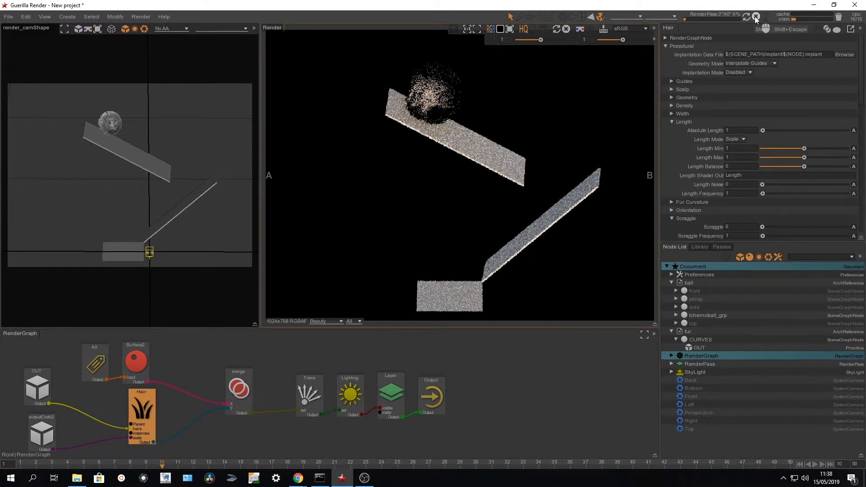
Route a second fur OUT through an Attributes node into merge2 before Trace and re-render.
{"action": "left_click", "coordinate": [758, 15]}
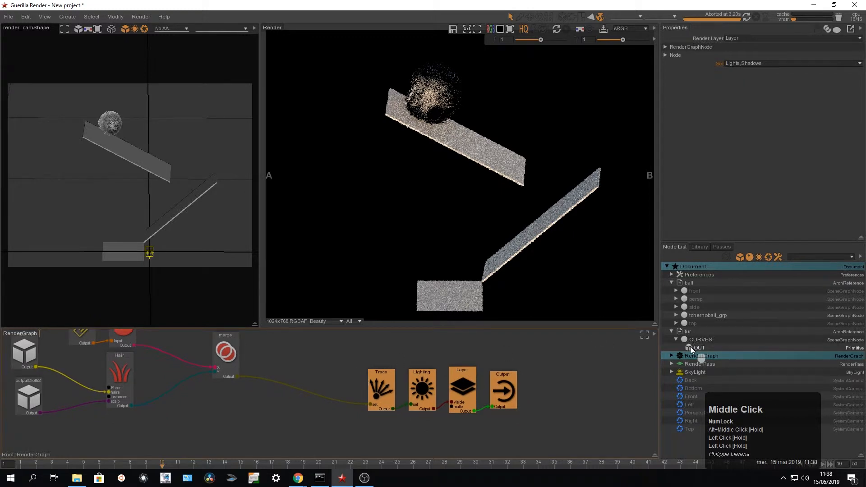
{"action": "left_click", "coordinate": [696, 349]}
{"action": "type", "text": "att"}
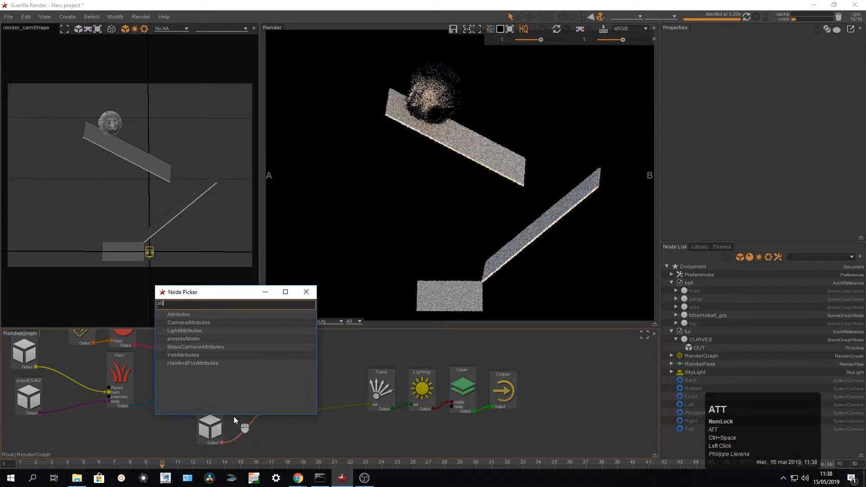
{"action": "left_click", "coordinate": [179, 314]}
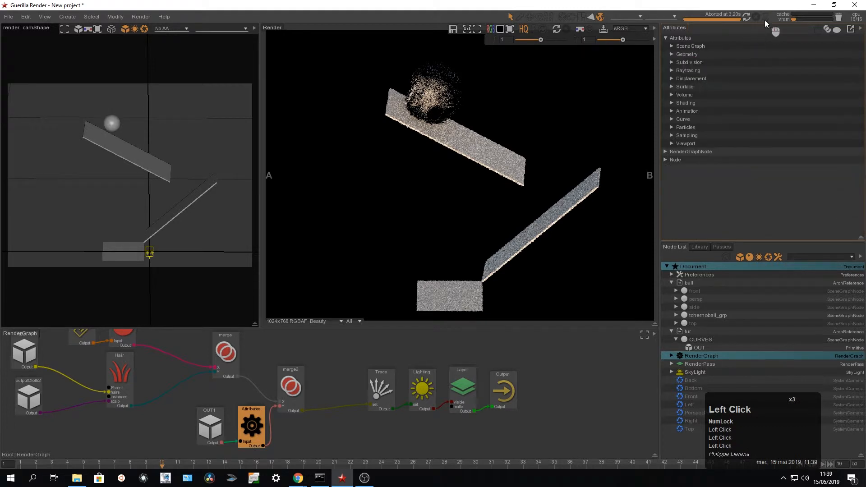
{"action": "left_click", "coordinate": [756, 17]}
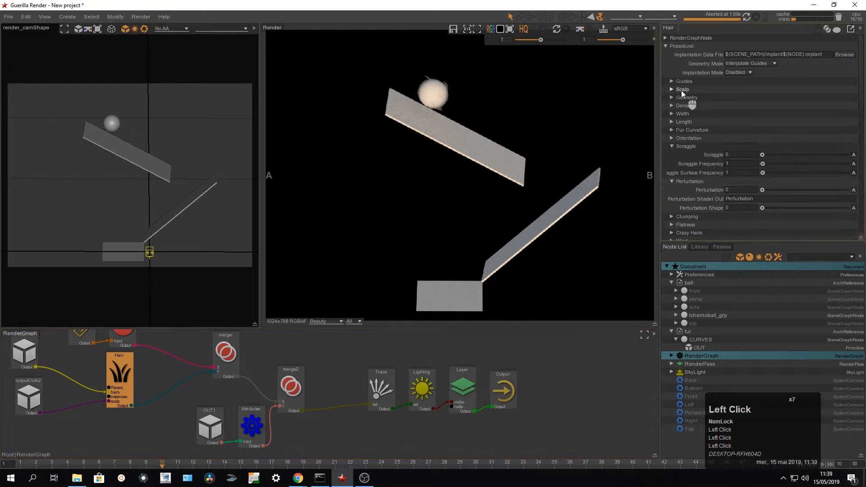
Raise the Hair node Density to 4500 and preview the dense furry ball.
{"action": "left_click", "coordinate": [671, 104]}
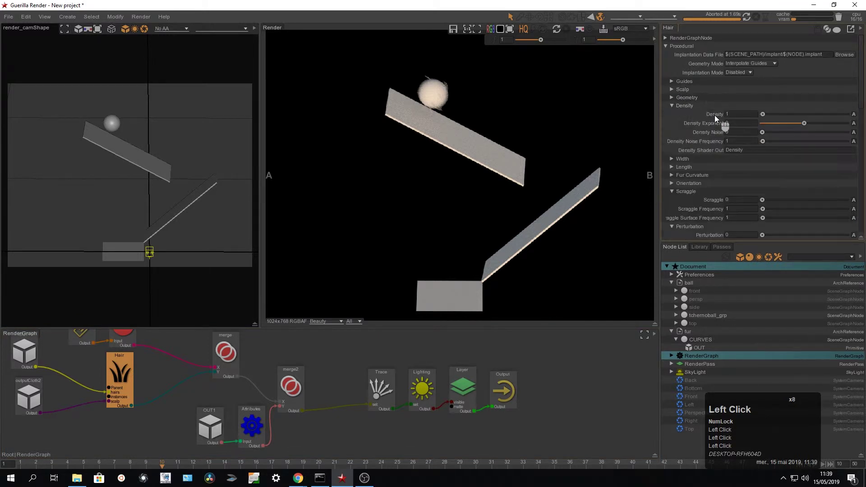
{"action": "type", "text": "4500"}
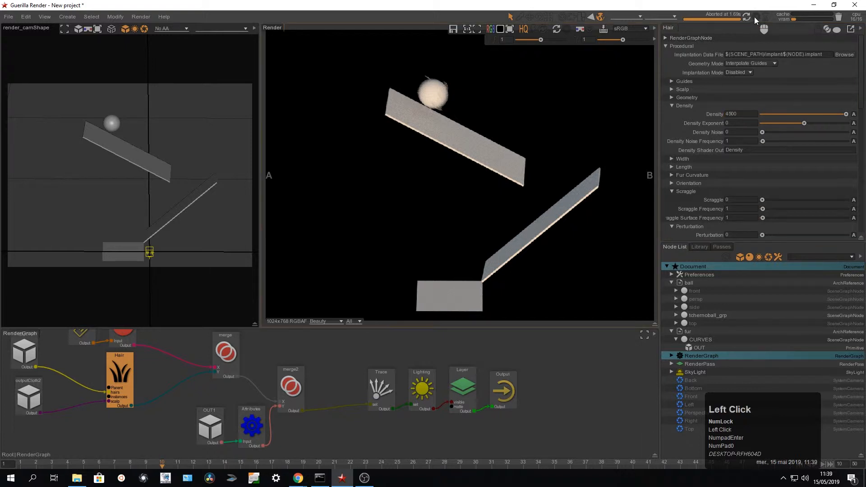
{"action": "left_click", "coordinate": [747, 15]}
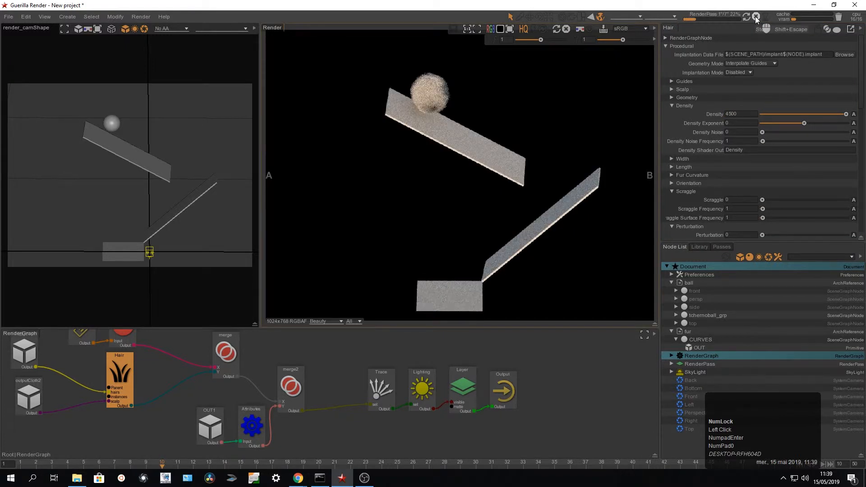
{"action": "left_click", "coordinate": [757, 16]}
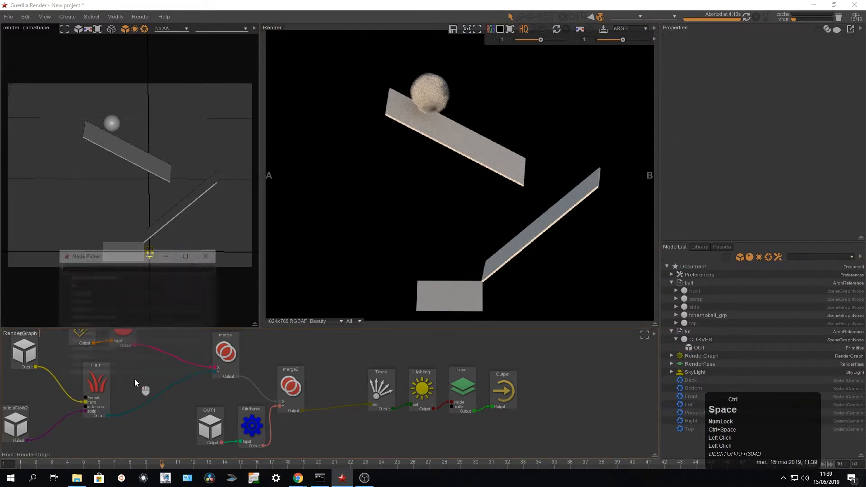
Wire a RedHair shader node after Hair into merge2 so the fur renders brown.
{"action": "type", "text": "hair"}
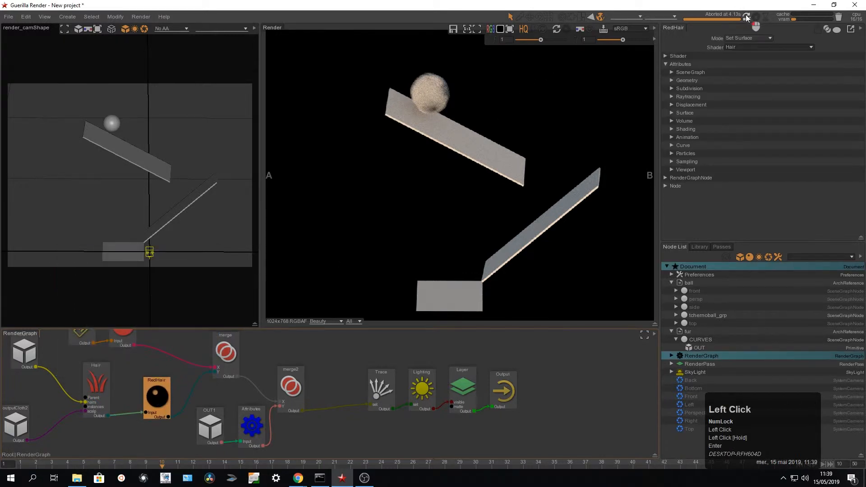
{"action": "left_click", "coordinate": [757, 16]}
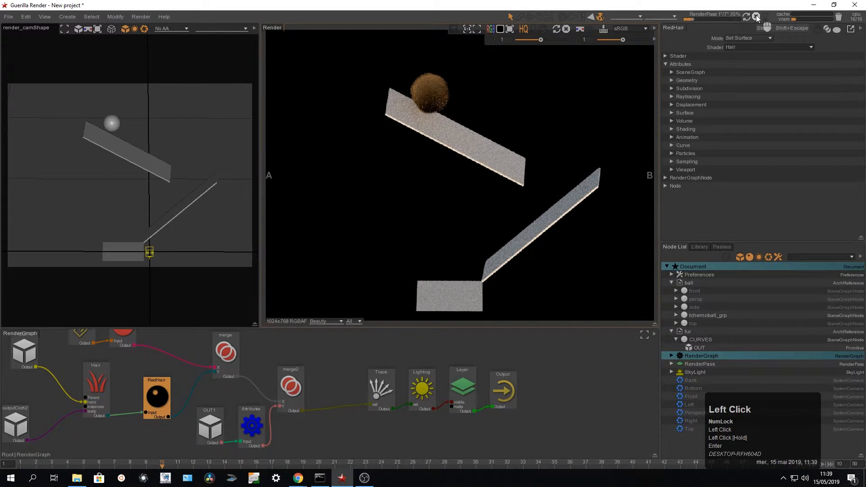
{"action": "left_click", "coordinate": [95, 390]}
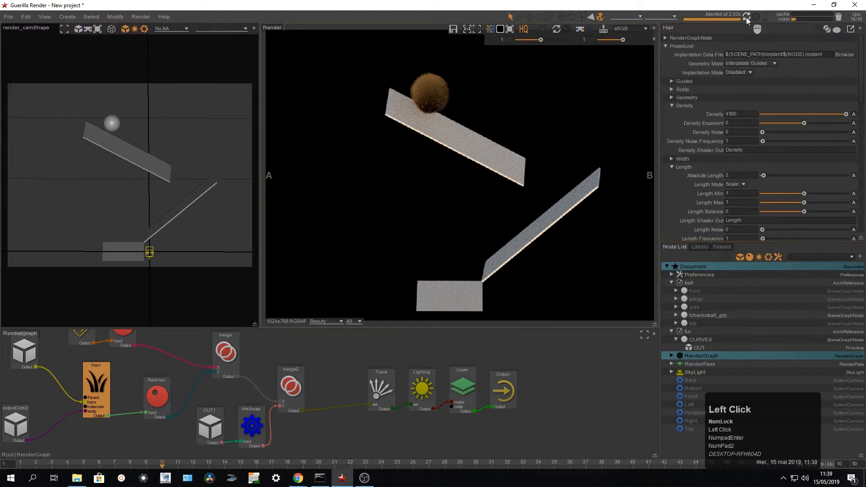
Set the Hair node's Scraggle to 0.1.
{"action": "left_click", "coordinate": [748, 15]}
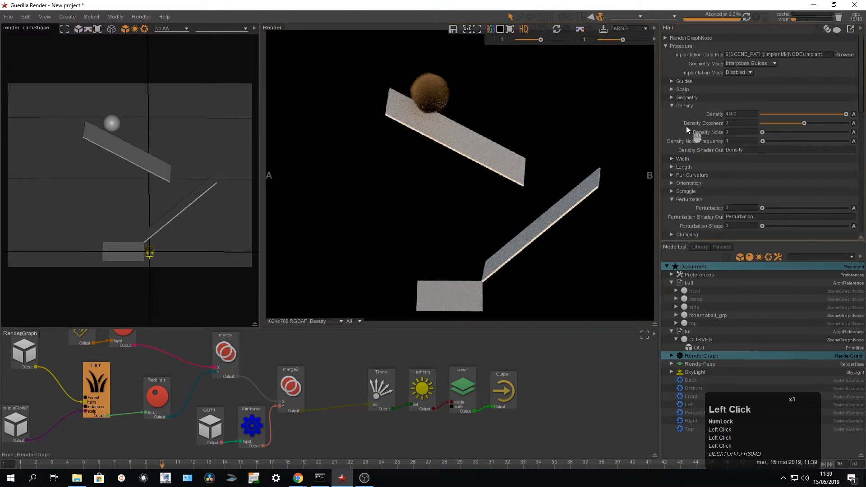
{"action": "scroll", "scroll_direction": "down", "scroll_amount": 3}
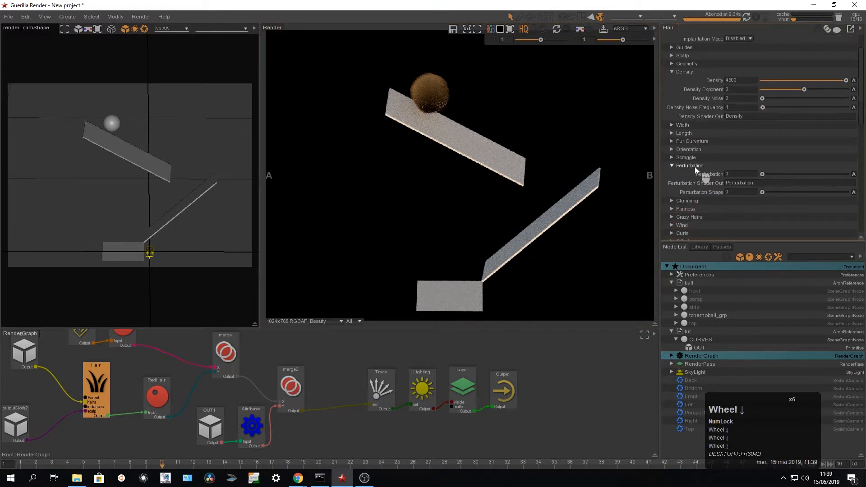
{"action": "left_click", "coordinate": [672, 157]}
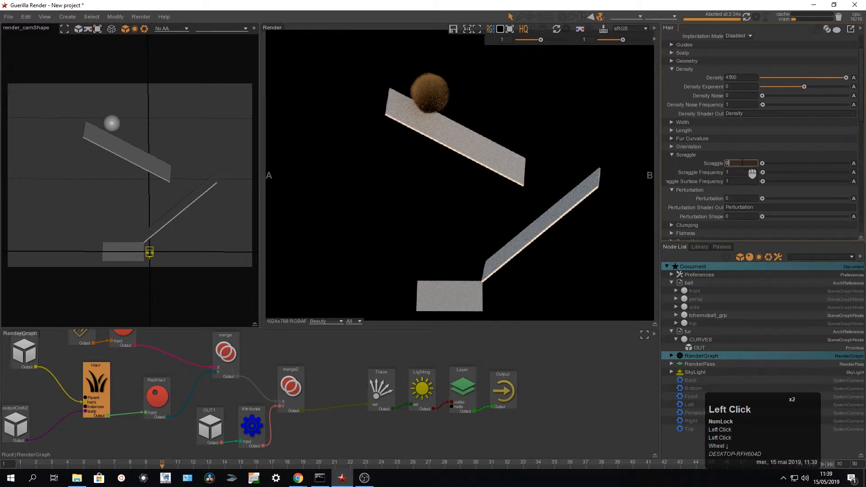
{"action": "double_click", "coordinate": [728, 162]}
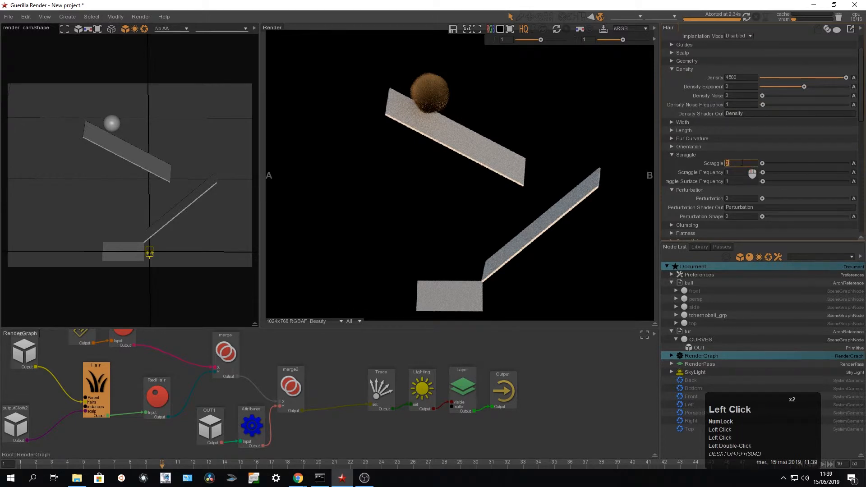
{"action": "key", "text": "Enter"}
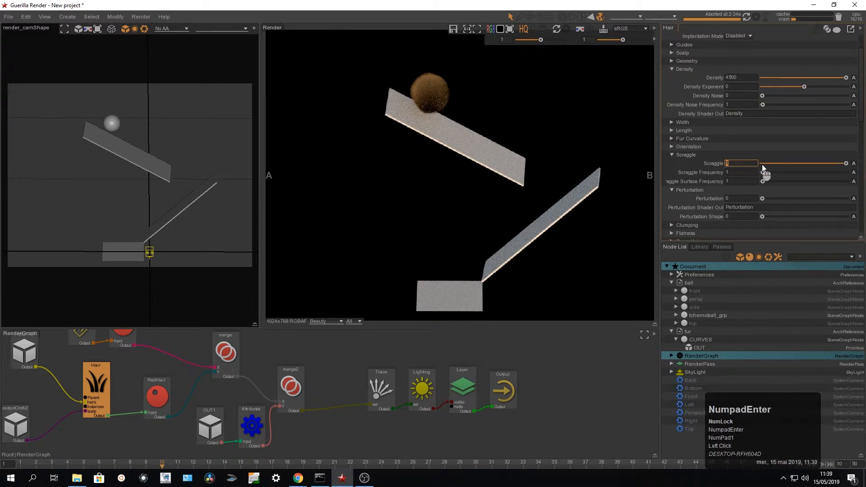
{"action": "double_click", "coordinate": [742, 164]}
{"action": "type", "text": ".1"}
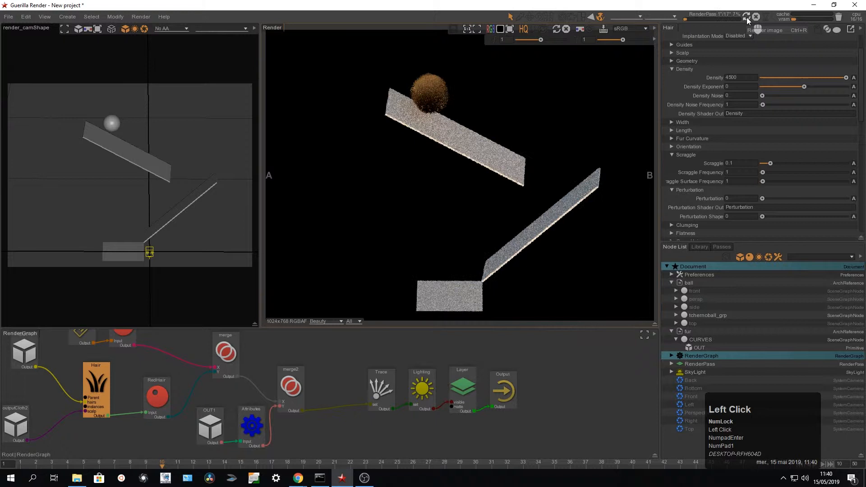
Render the scraggly fur at an earlier frame and stop the preview.
{"action": "left_click", "coordinate": [749, 16]}
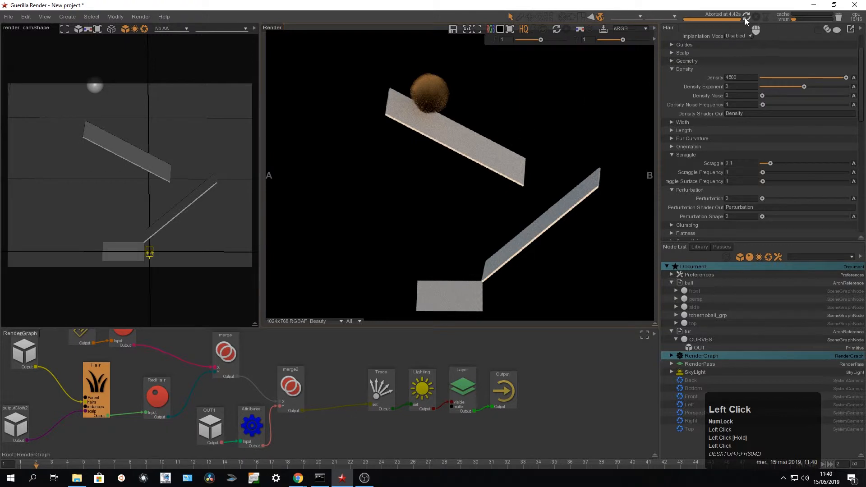
{"action": "left_click", "coordinate": [749, 17]}
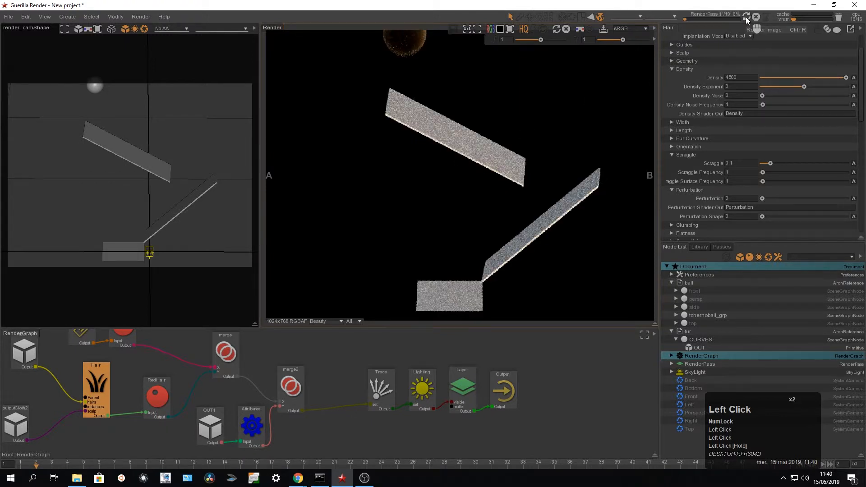
{"action": "left_click", "coordinate": [749, 15]}
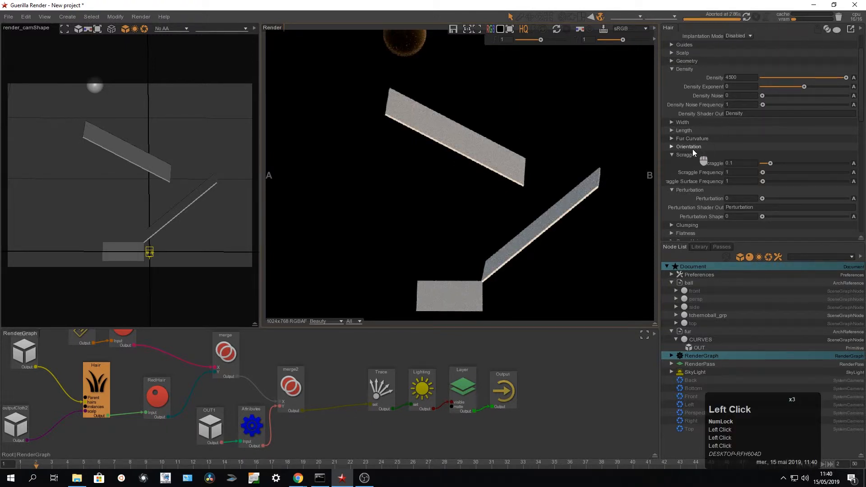
Set hair Length Min 0.5, Max 1.5, Length Noise 1 and frequency 50, then preview.
{"action": "left_click", "coordinate": [671, 130]}
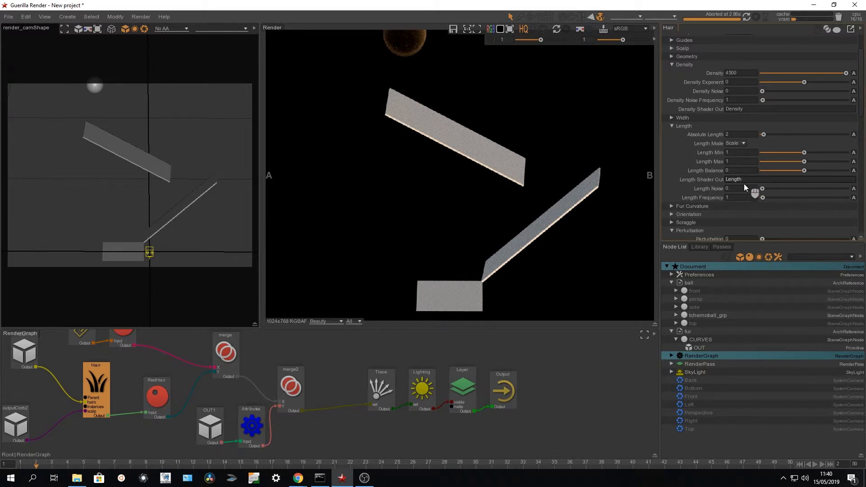
{"action": "double_click", "coordinate": [740, 189]}
{"action": "type", "text": "0.5"}
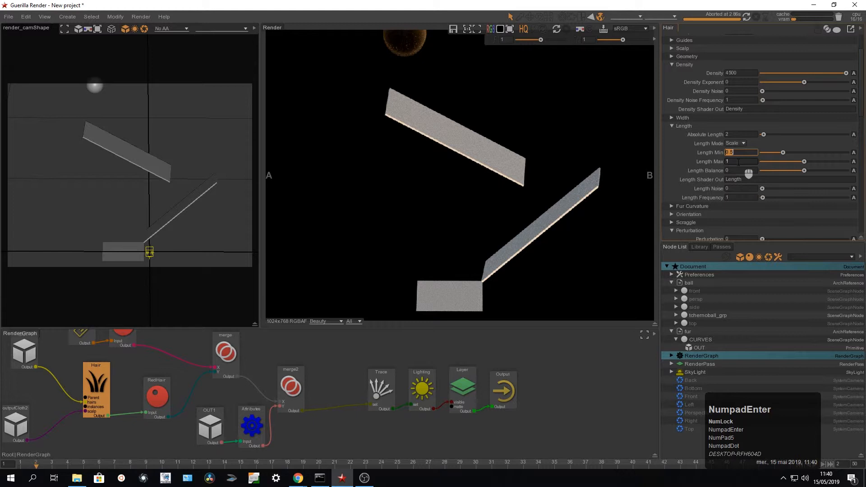
{"action": "double_click", "coordinate": [741, 161]}
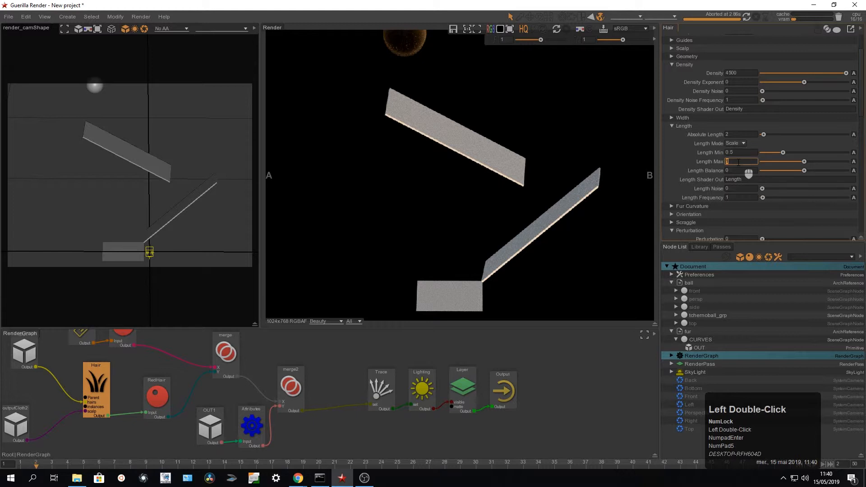
{"action": "type", "text": "1.5"}
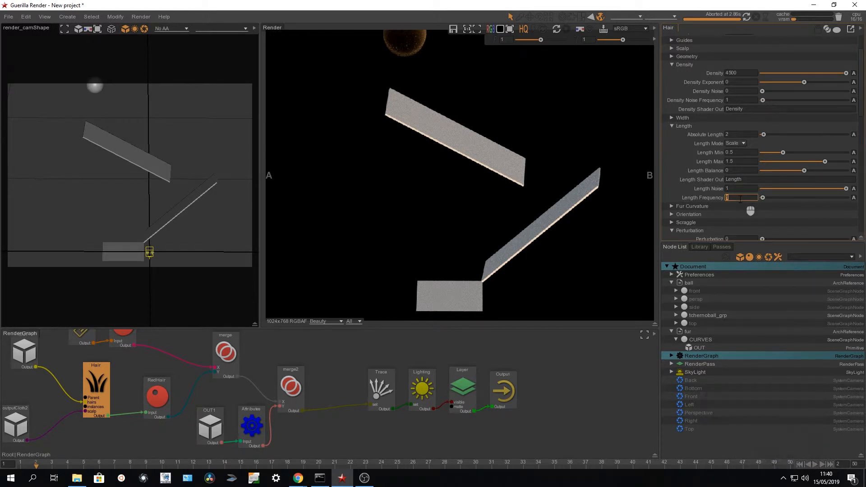
{"action": "type", "text": "50"}
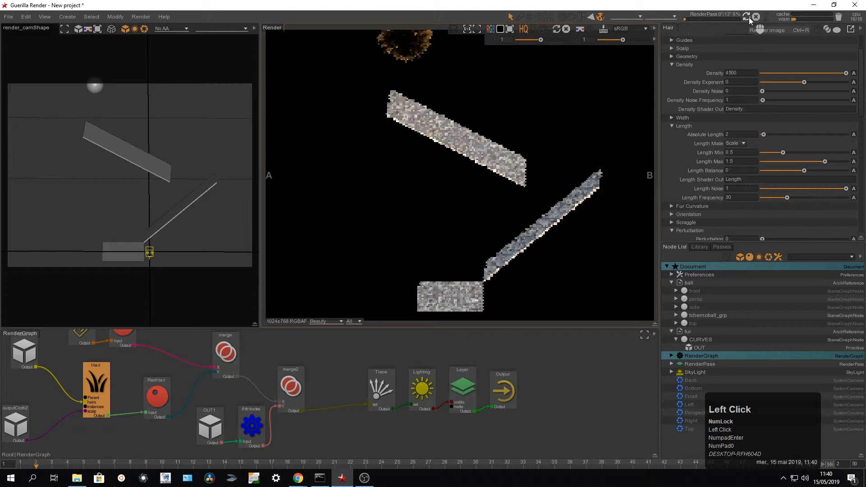
{"action": "left_click", "coordinate": [748, 16]}
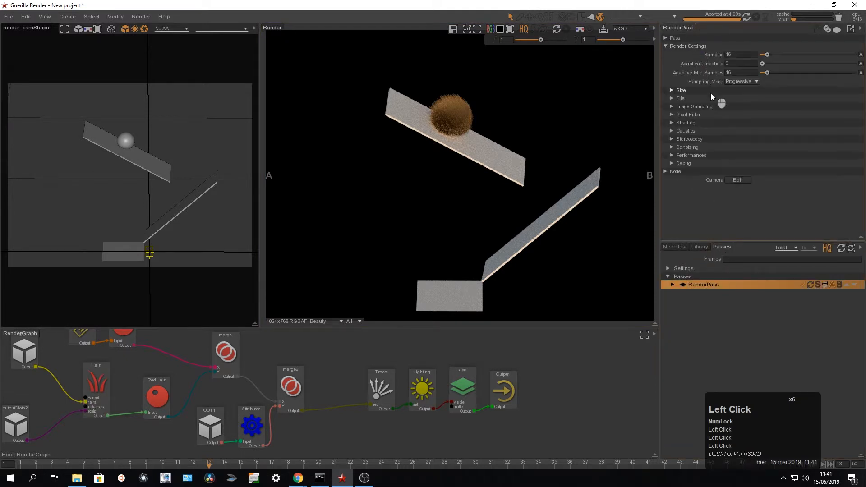
Select RenderPass in the Passes list to view its settings while the fur render updates.
{"action": "left_click", "coordinate": [671, 106]}
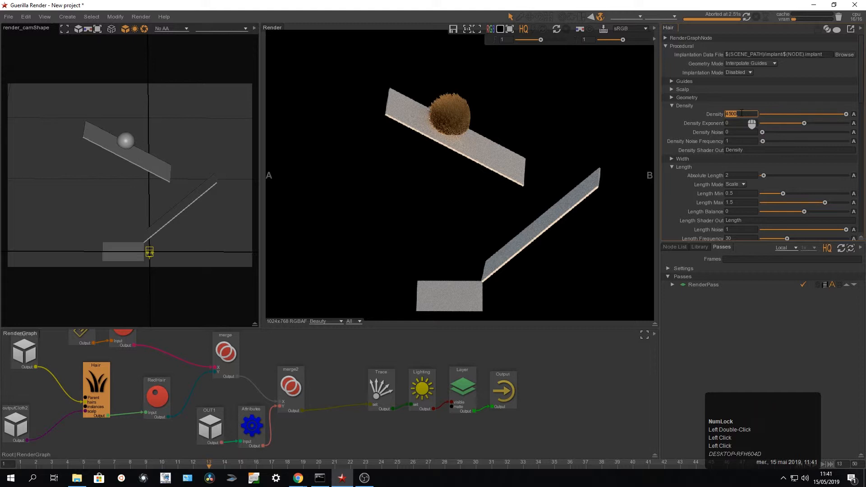
Lower the Hair density from 1000 down to 250, re-rendering a sparser fur ball, then return to RenderPass.
{"action": "type", "text": "1000"}
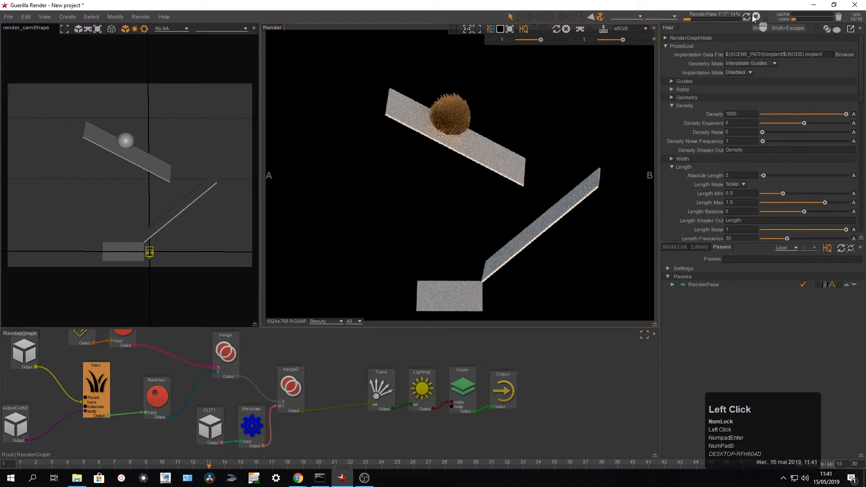
{"action": "double_click", "coordinate": [741, 114]}
{"action": "type", "text": "500"}
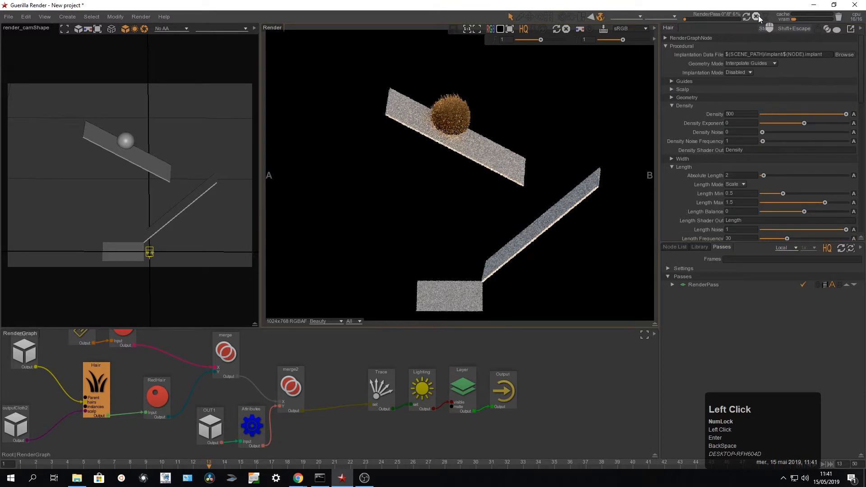
{"action": "double_click", "coordinate": [736, 114]}
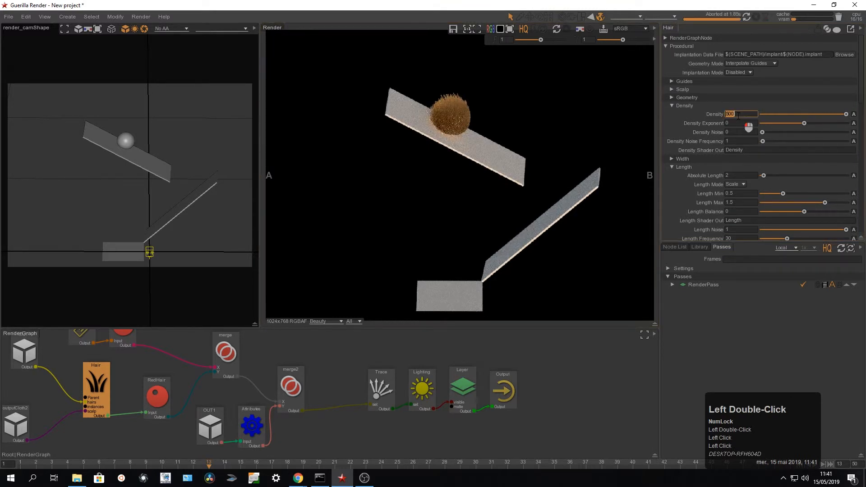
{"action": "type", "text": "250"}
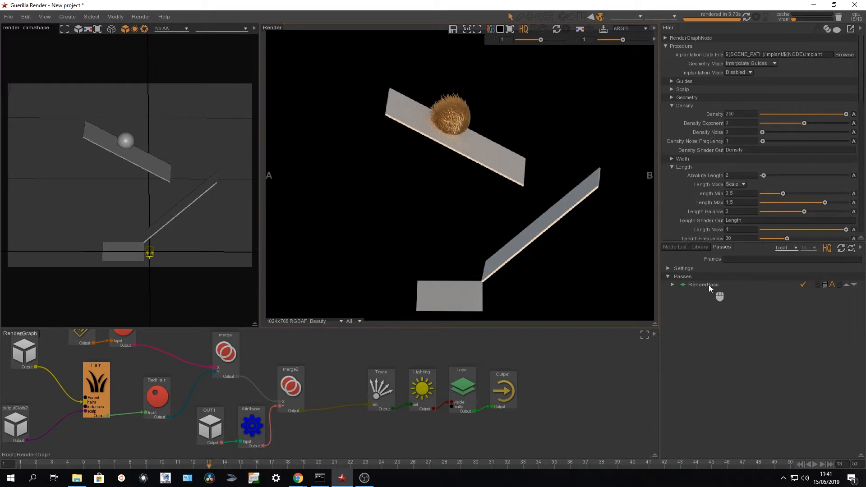
{"action": "left_click", "coordinate": [705, 284]}
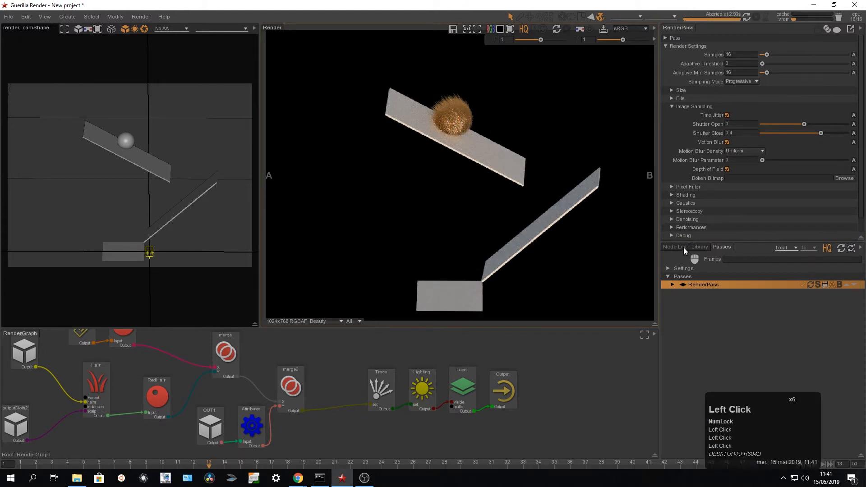
Show the Hair node's procedural attributes (density 500, length noise 1) in the attribute panel.
{"action": "left_click", "coordinate": [675, 246]}
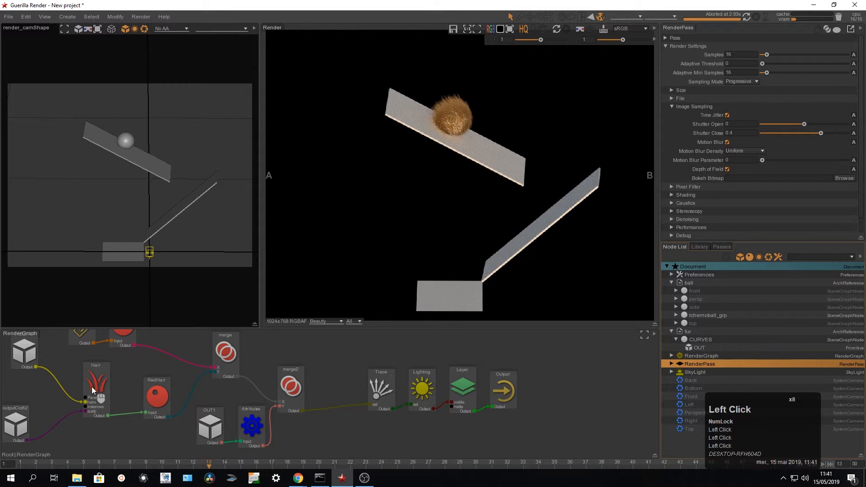
{"action": "double_click", "coordinate": [95, 388]}
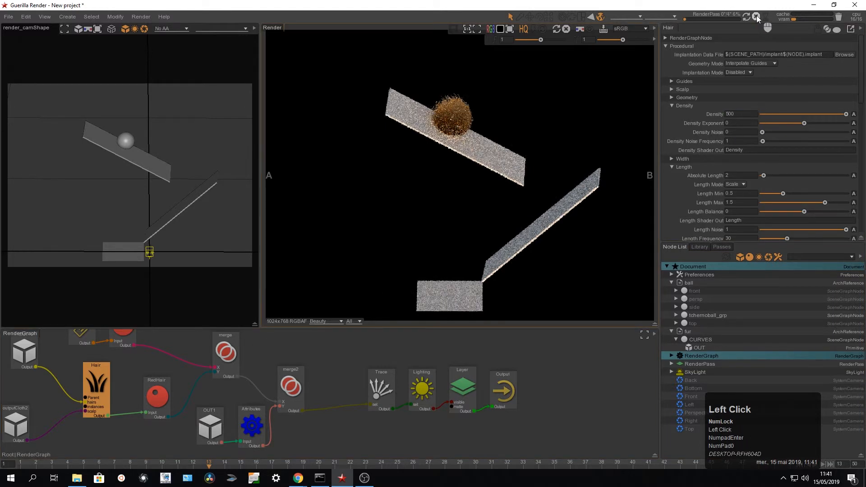
Move to the frame where the ball lands on the lower block, re-render, and set Hair density to 1000.
{"action": "left_click", "coordinate": [757, 16]}
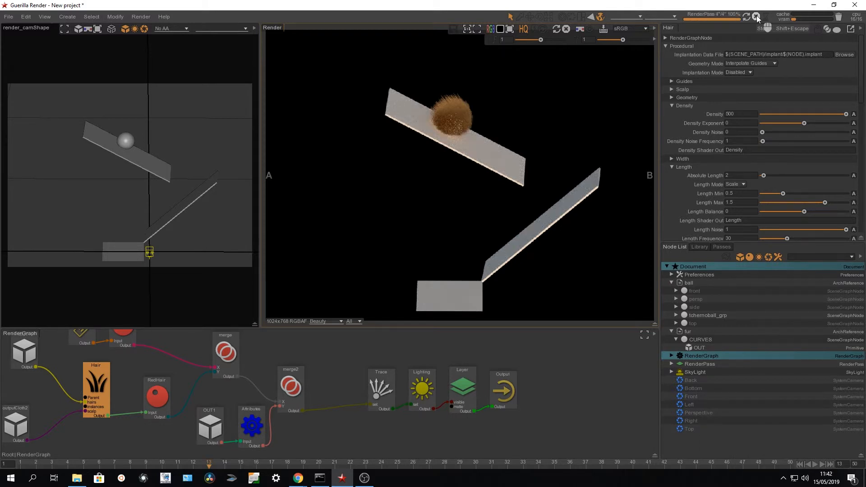
{"action": "left_click", "coordinate": [758, 16]}
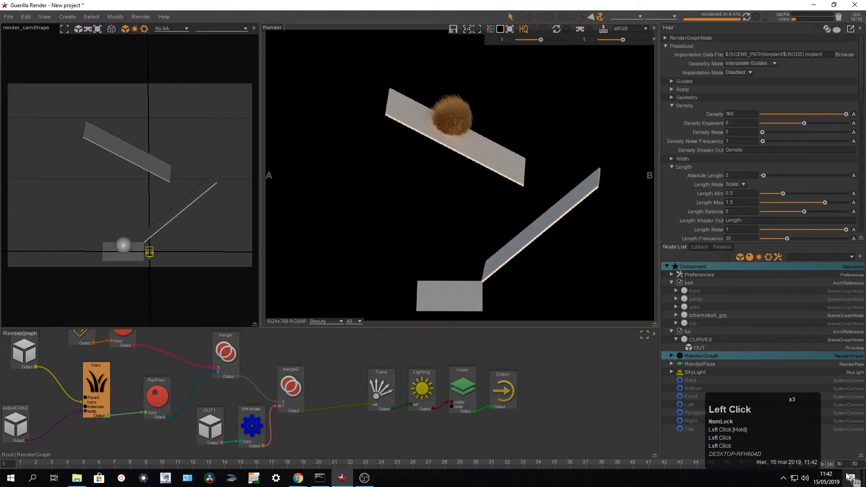
{"action": "left_click", "coordinate": [757, 16]}
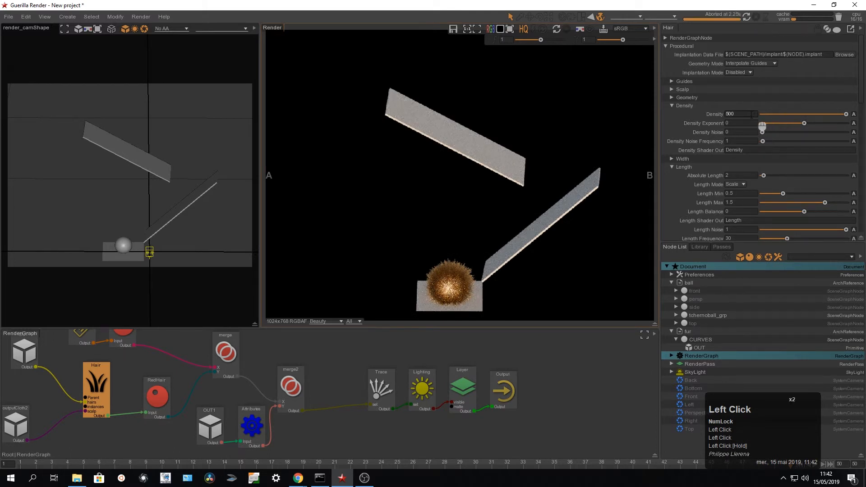
{"action": "key", "text": "Enter"}
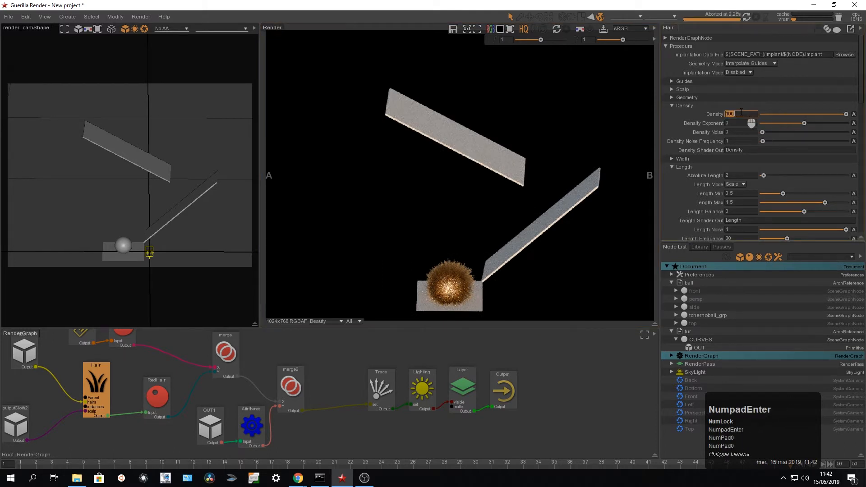
{"action": "type", "text": "1000"}
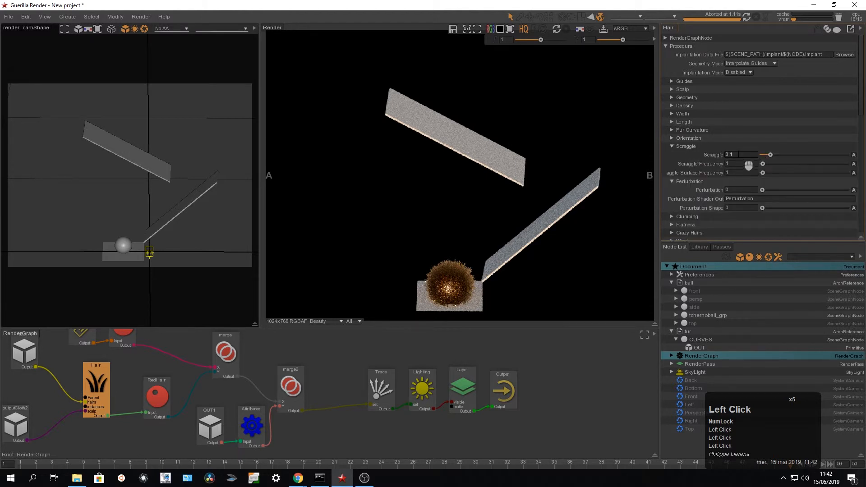
Set Scraggle to 0.4, return to frame 6 and re-render the scragglier ball on the upper block.
{"action": "double_click", "coordinate": [740, 190]}
{"action": "type", "text": "1"}
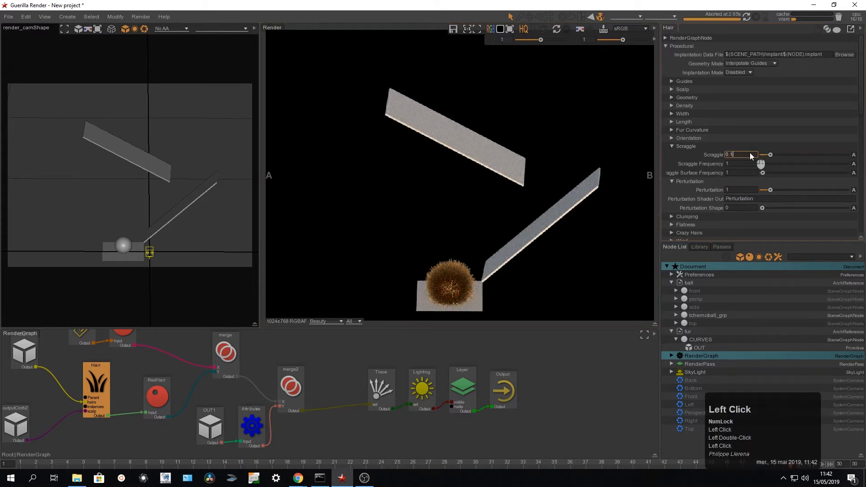
{"action": "type", "text": "0.4"}
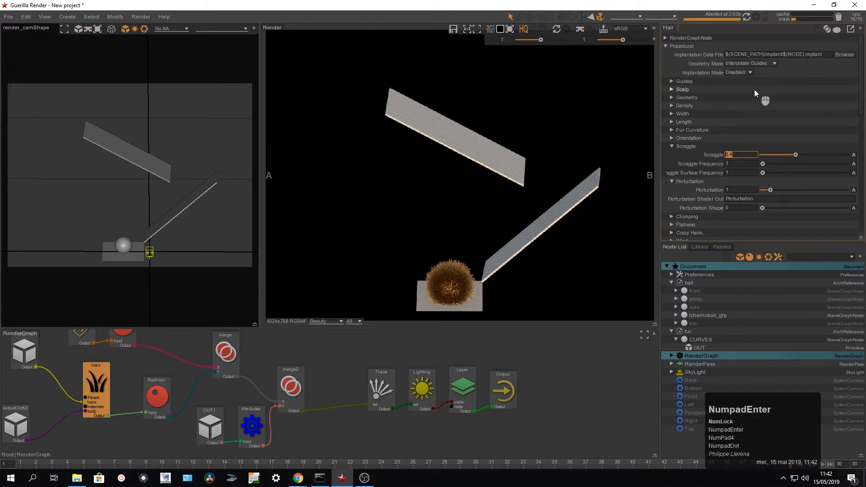
{"action": "left_click", "coordinate": [756, 16]}
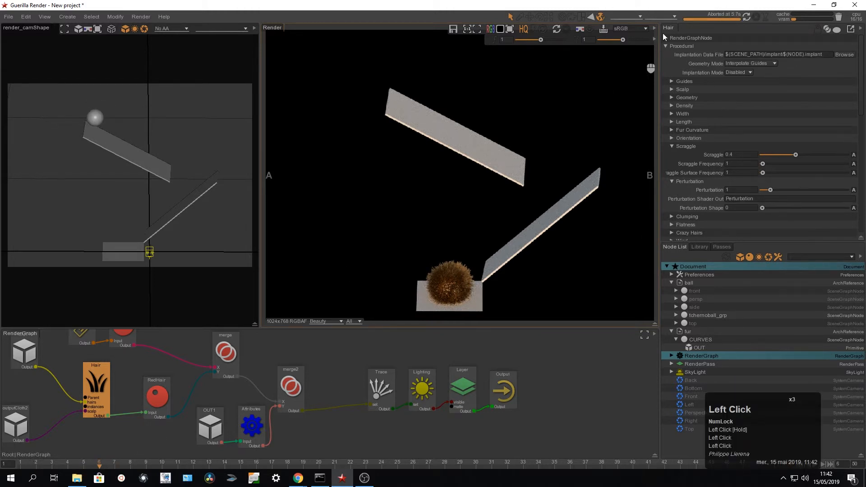
{"action": "left_click", "coordinate": [759, 15]}
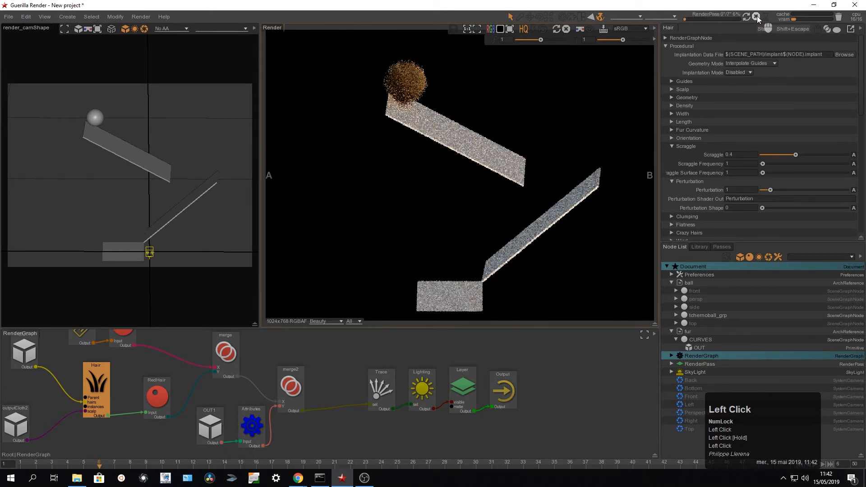
{"action": "left_click", "coordinate": [756, 16]}
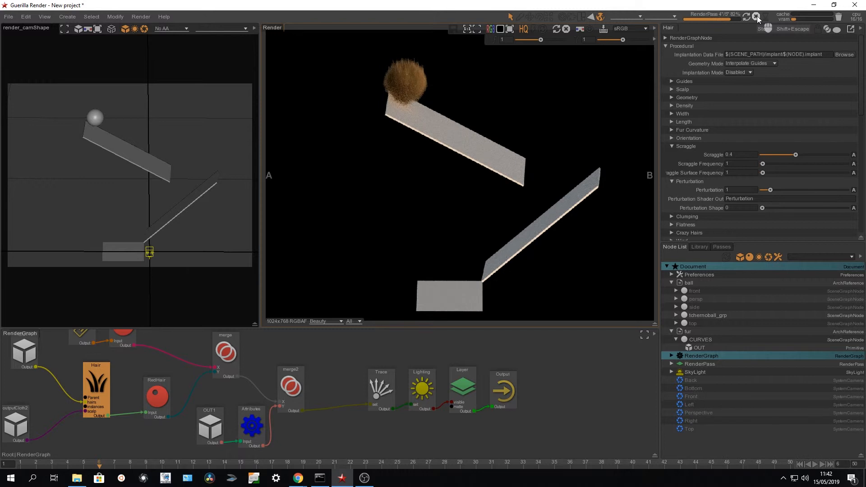
{"action": "left_click", "coordinate": [758, 14]}
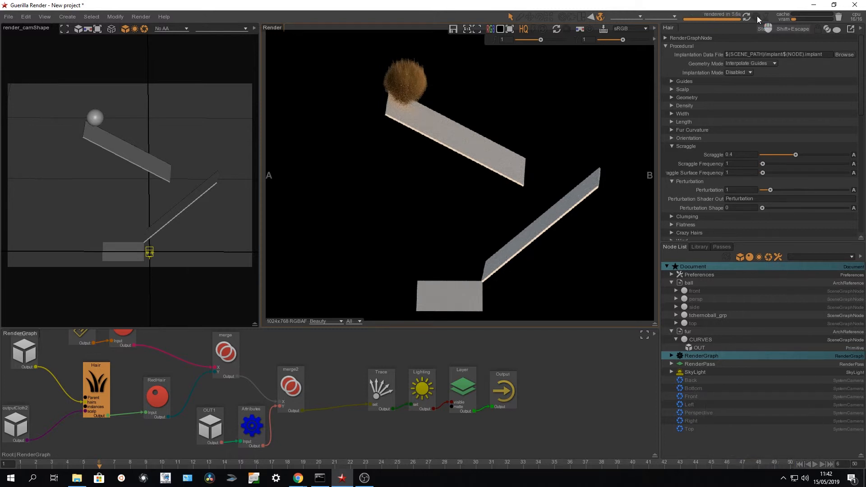
{"action": "left_click", "coordinate": [673, 146]}
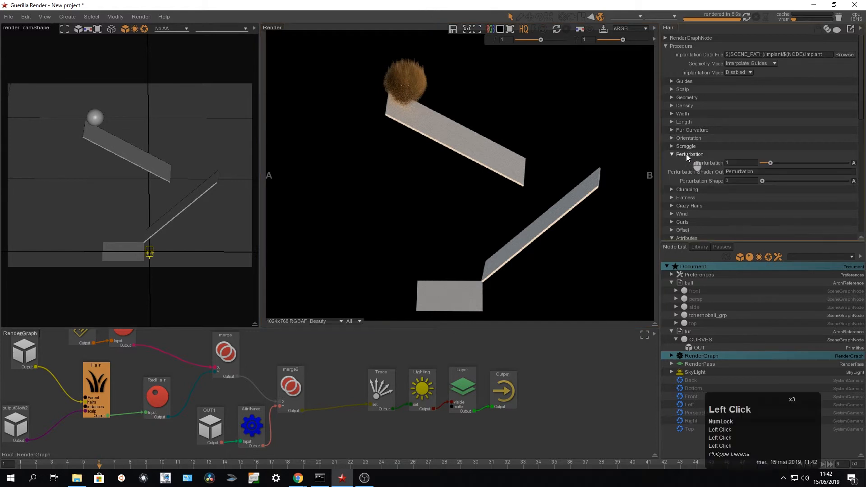
Enable Verbose under the Hair node's Advanced settings and stop the running render.
{"action": "left_click", "coordinate": [672, 154]}
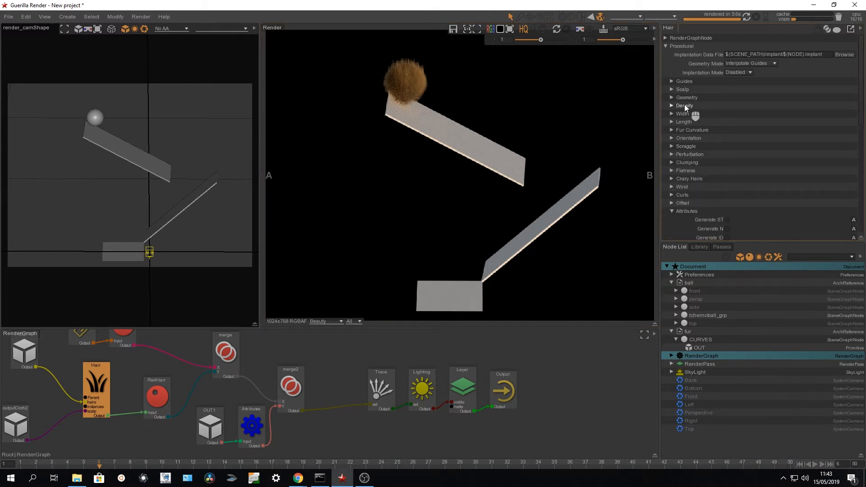
{"action": "mouse_move", "coordinate": [684, 140]}
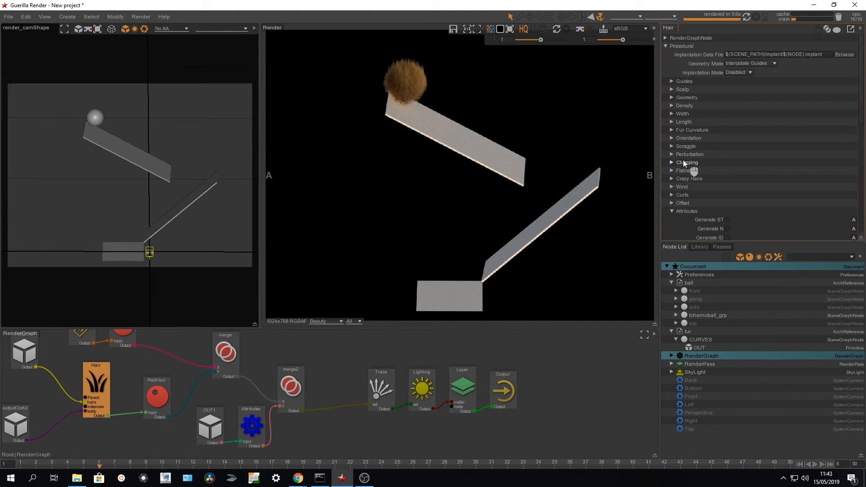
{"action": "scroll", "scroll_direction": "down", "scroll_amount": 3}
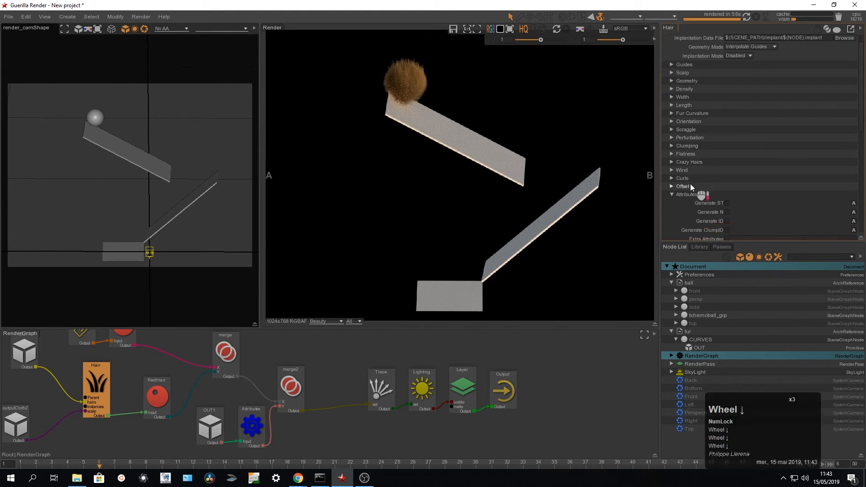
{"action": "left_click", "coordinate": [672, 195]}
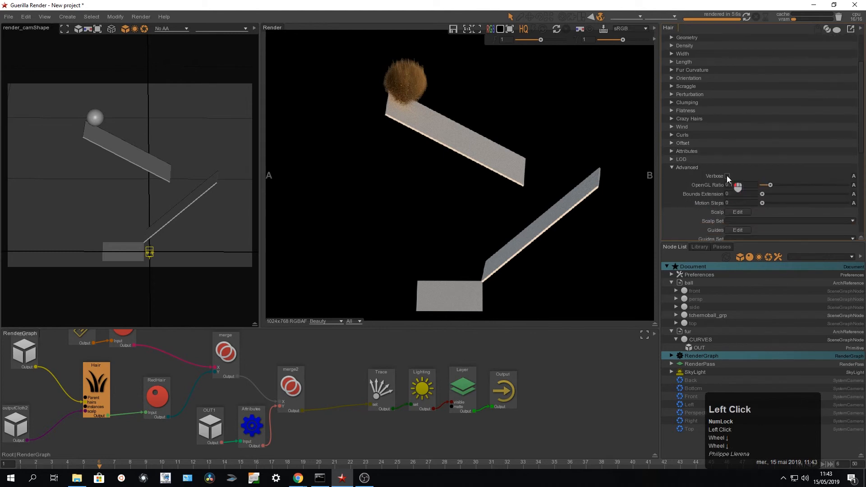
{"action": "left_click", "coordinate": [727, 176]}
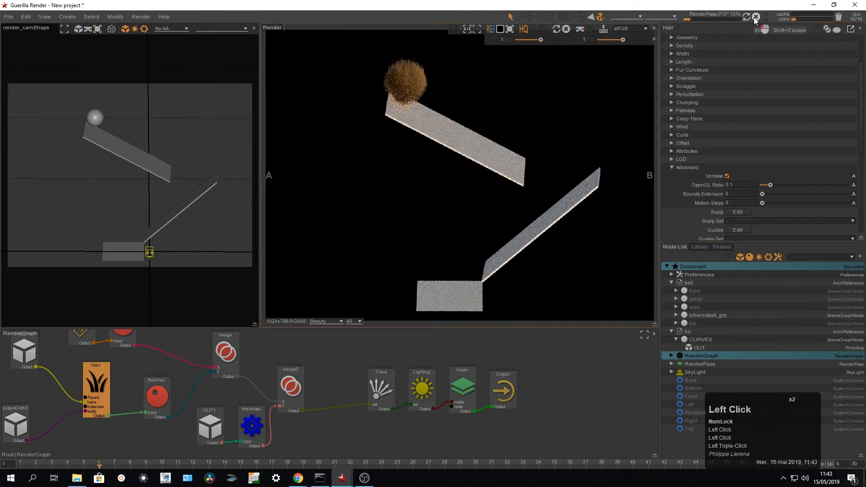
{"action": "left_click", "coordinate": [755, 17]}
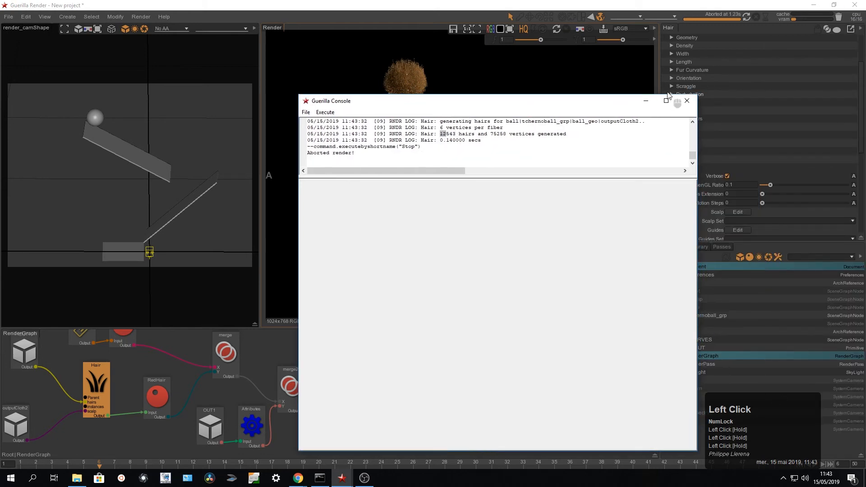
{"action": "mouse_move", "coordinate": [687, 101]}
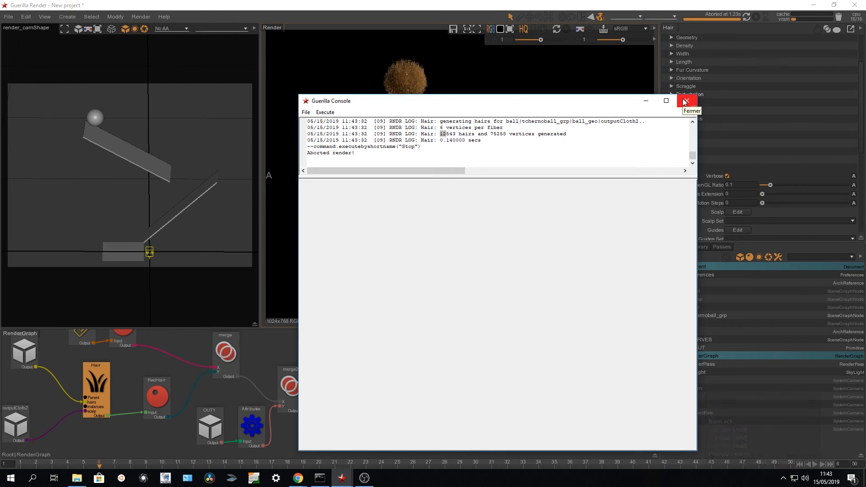
{"action": "mouse_move", "coordinate": [537, 142]}
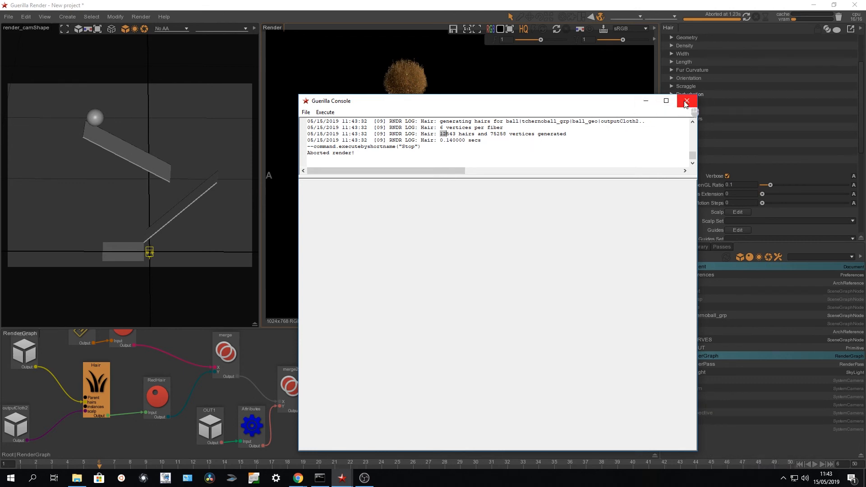
{"action": "left_click", "coordinate": [687, 101]}
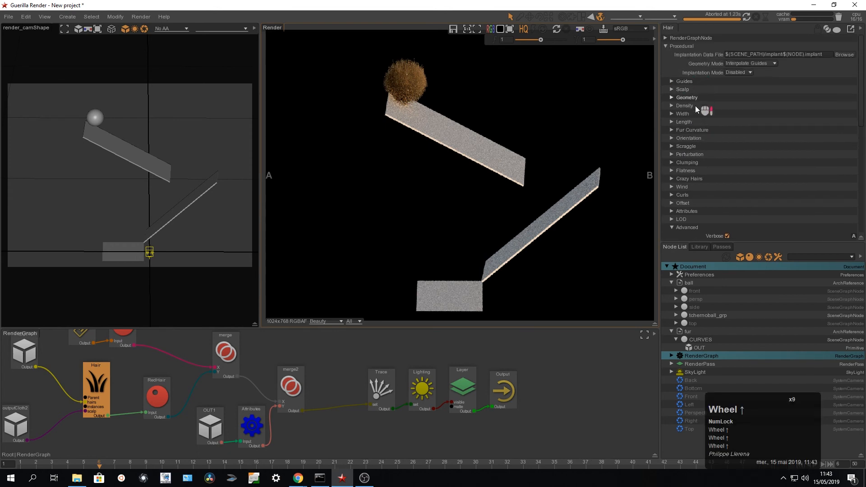
Raise the Hair node's Density to 5000.
{"action": "left_click", "coordinate": [684, 105]}
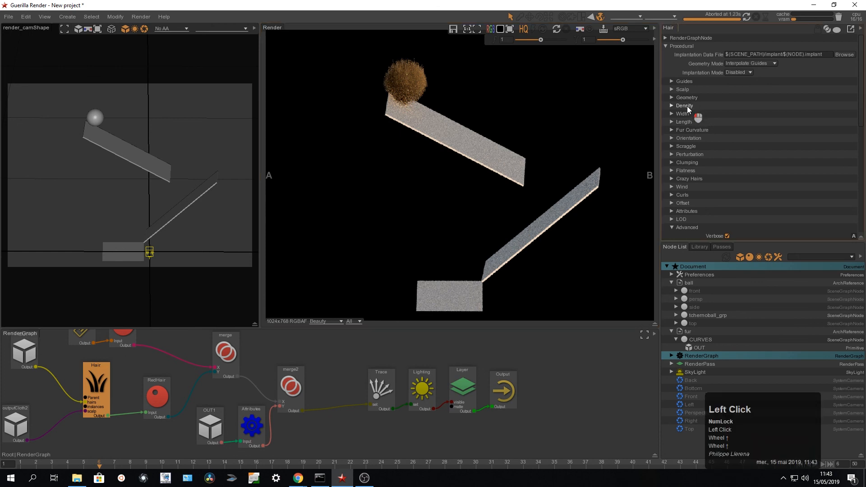
{"action": "left_click", "coordinate": [672, 104]}
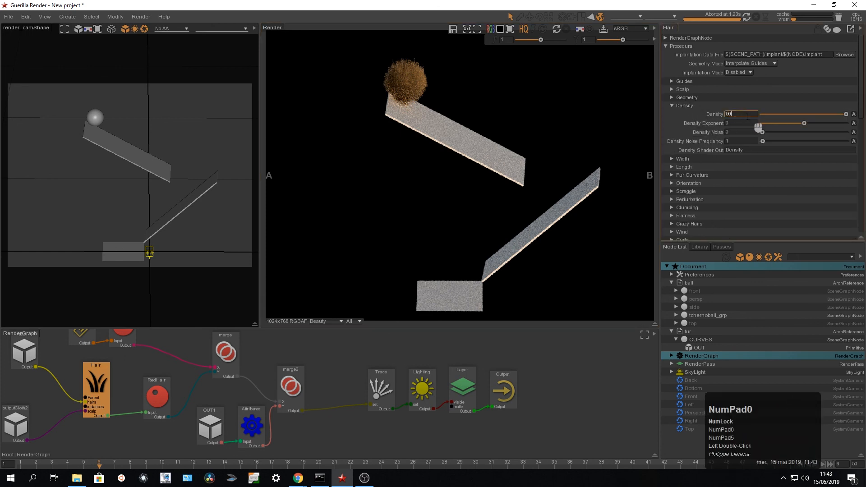
{"action": "type", "text": "5000"}
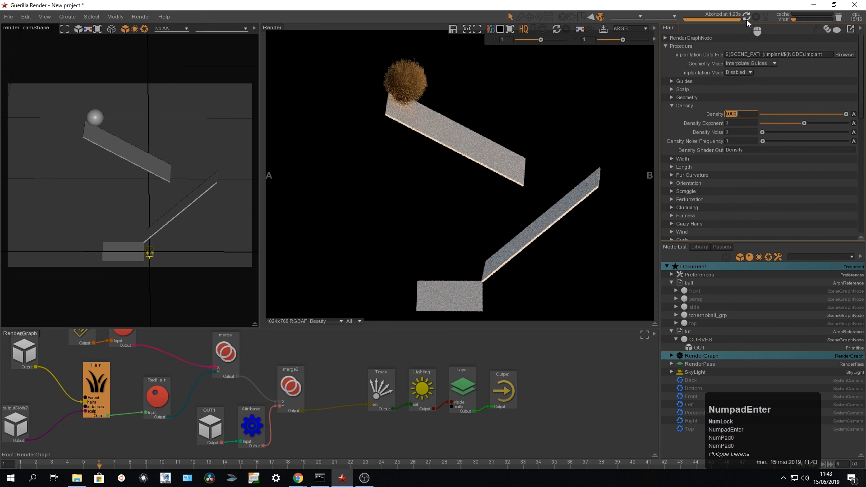